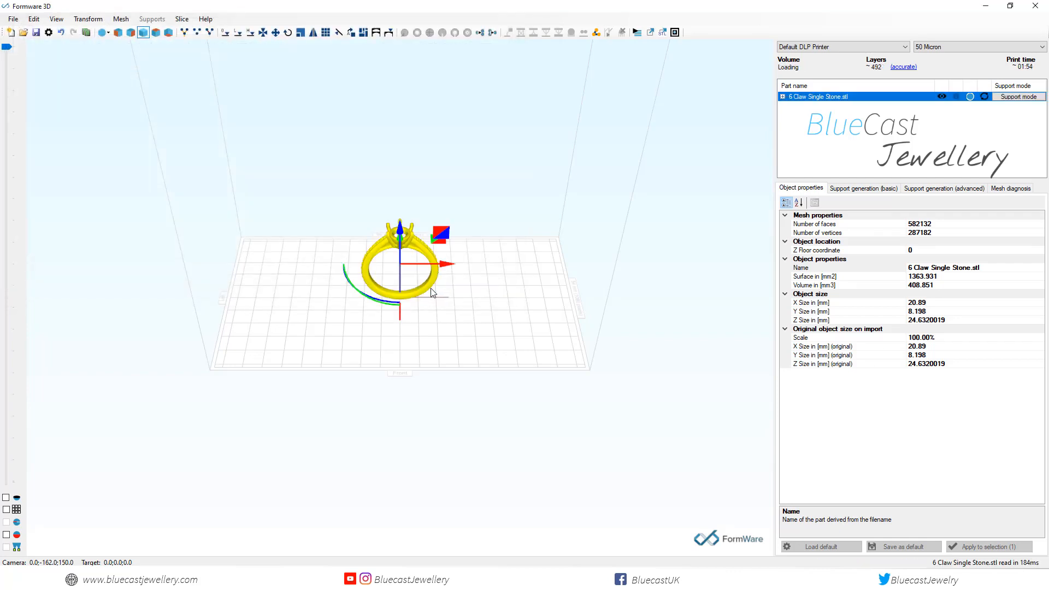
Step: Orbit the claw-set ring to view it lifted above the build plate before supporting
drag(434, 268, 416, 240)
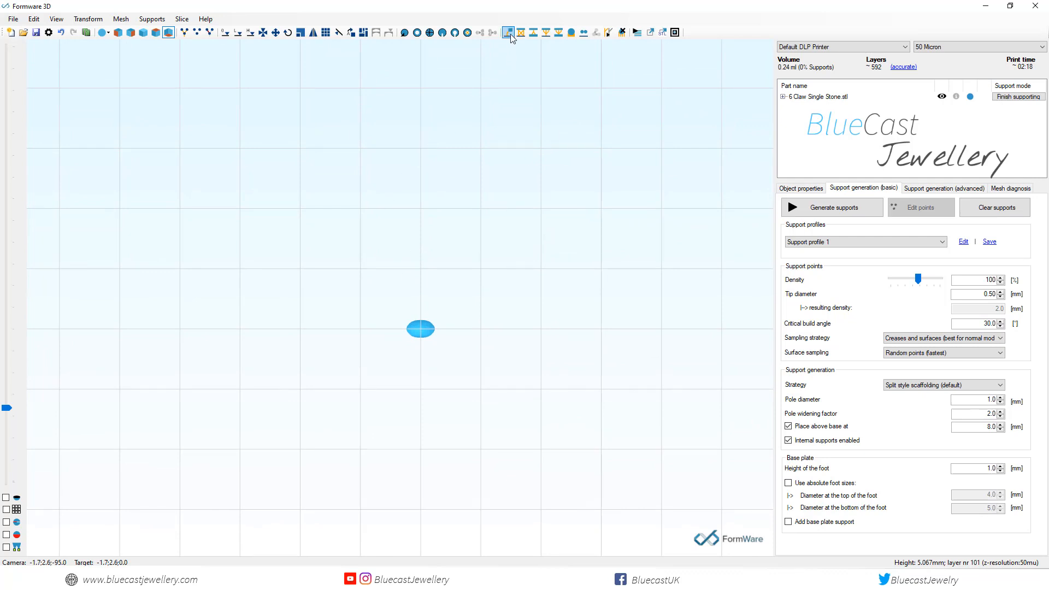
Step: Place one manual support pole under the ring's lowest point and check it in perspective view
click(508, 32)
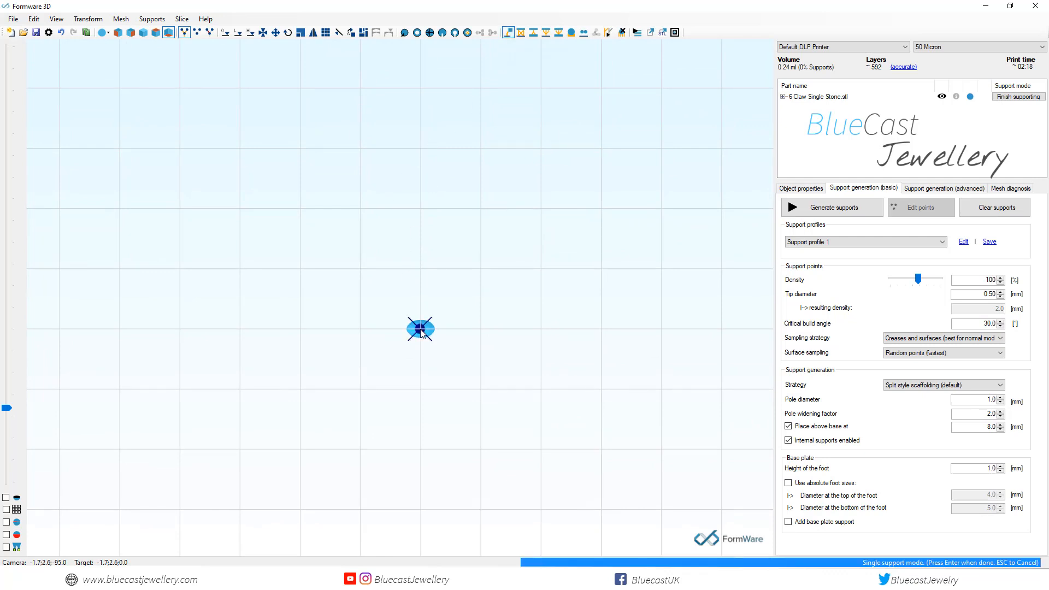
click(419, 329)
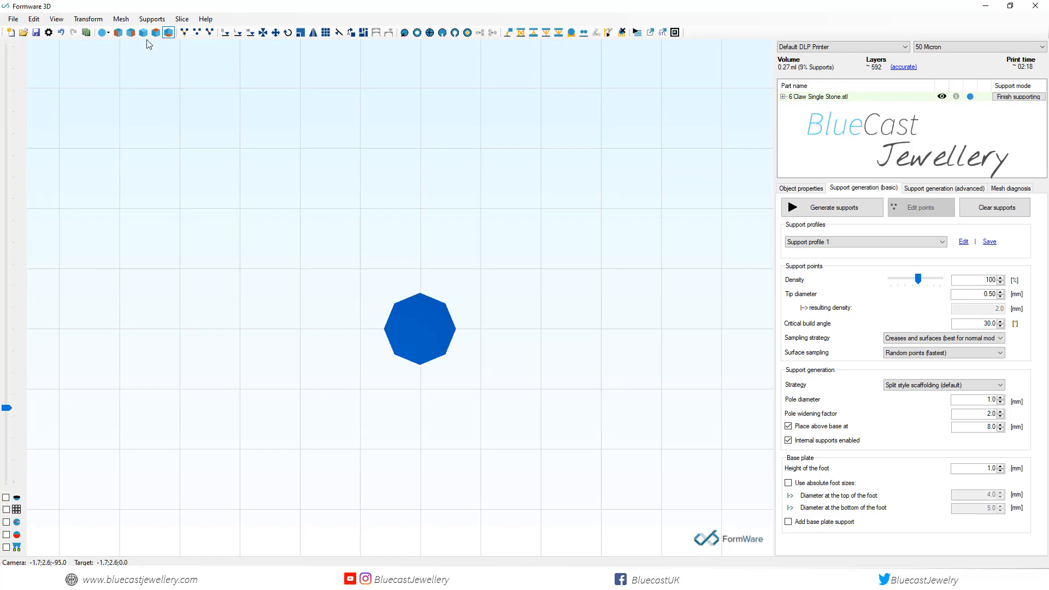
click(143, 31)
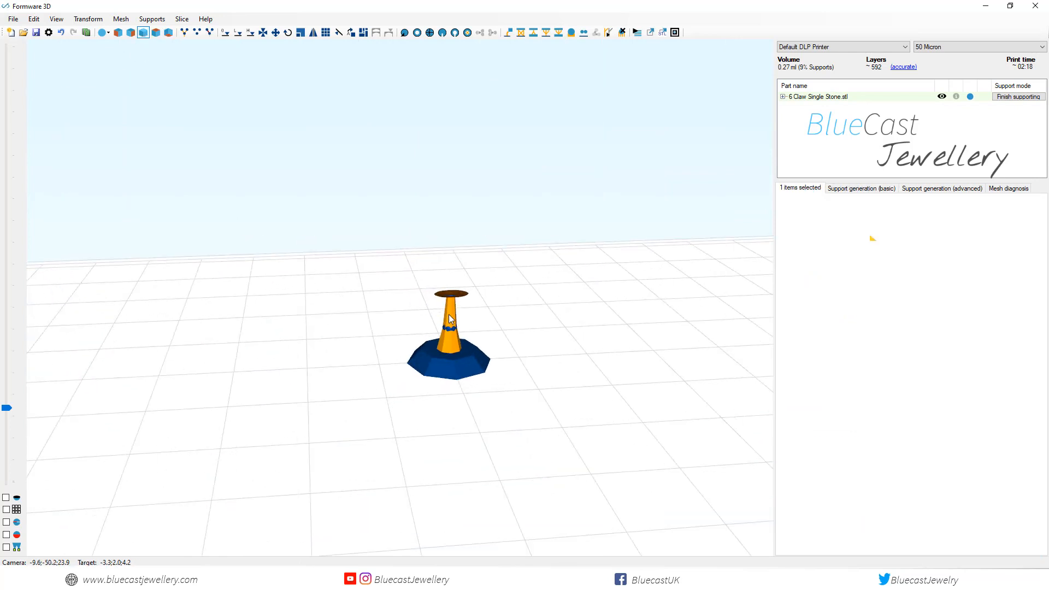
click(861, 188)
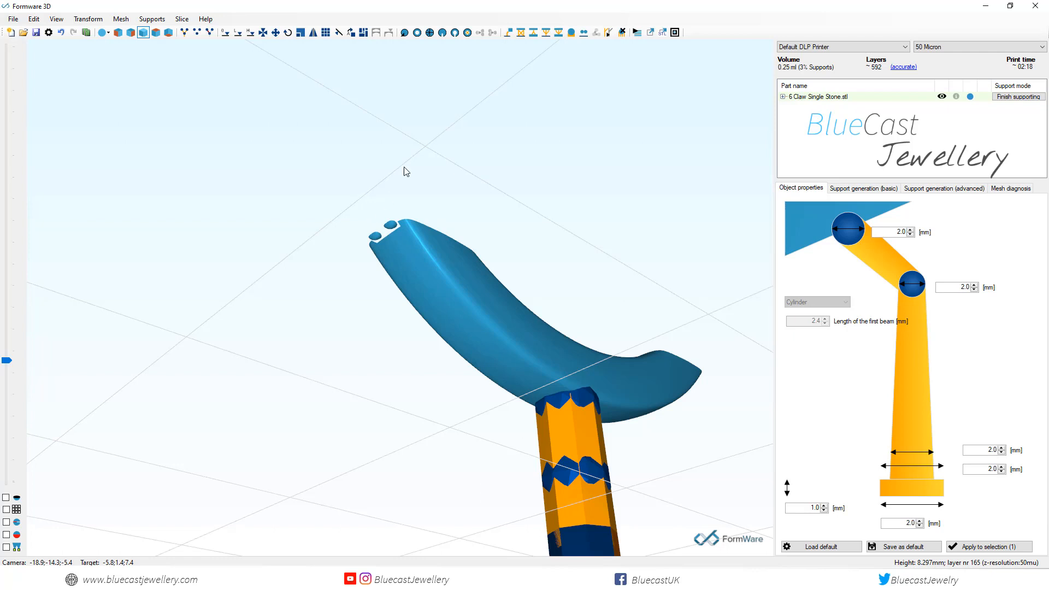
Step: Start a tree support under the ring band's underside with the Add tree support tool
click(547, 31)
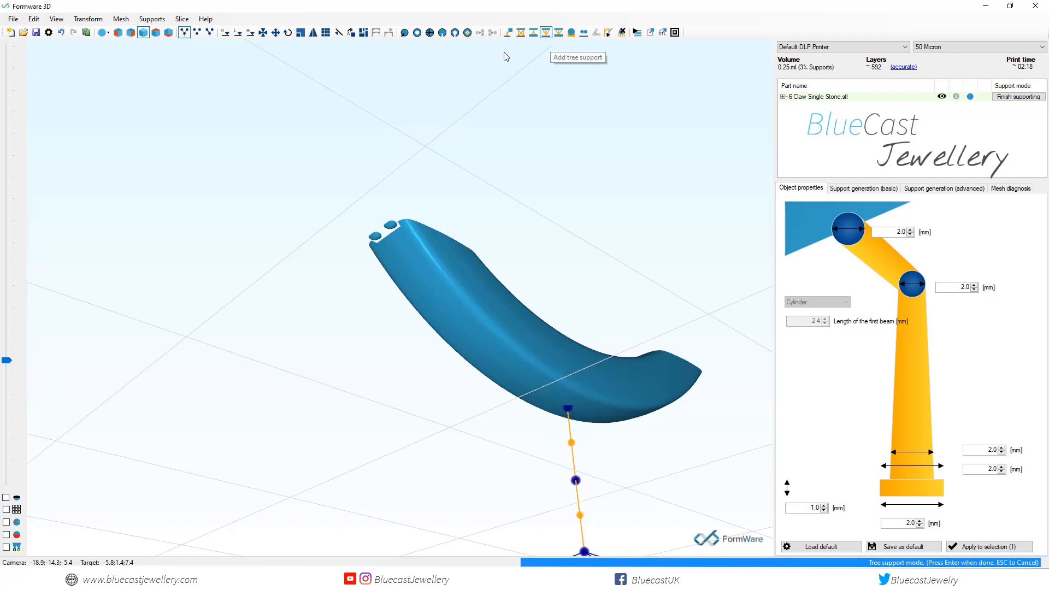
mouse_move(361, 171)
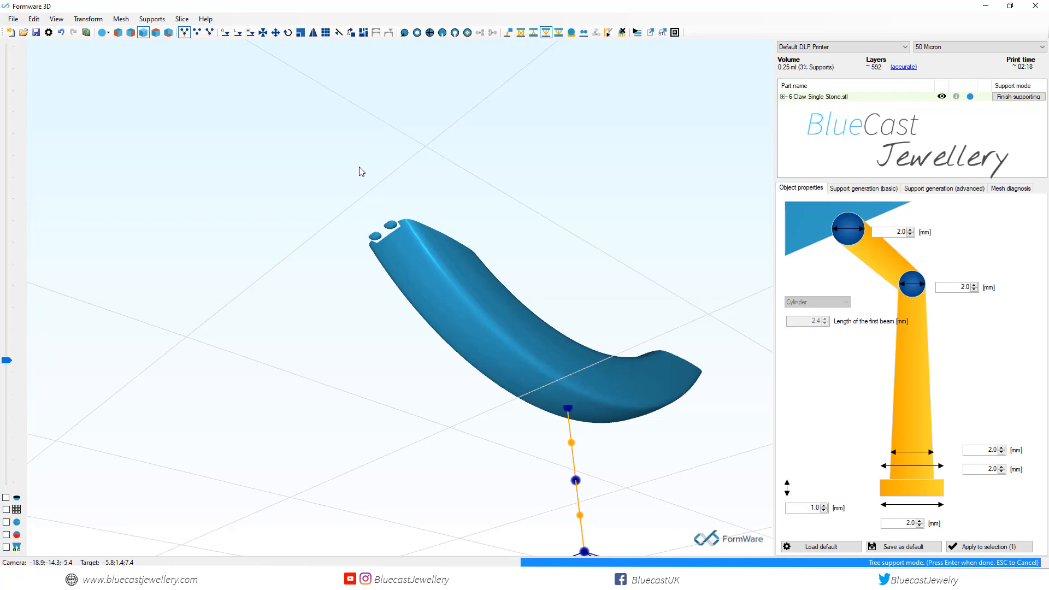
mouse_move(365, 206)
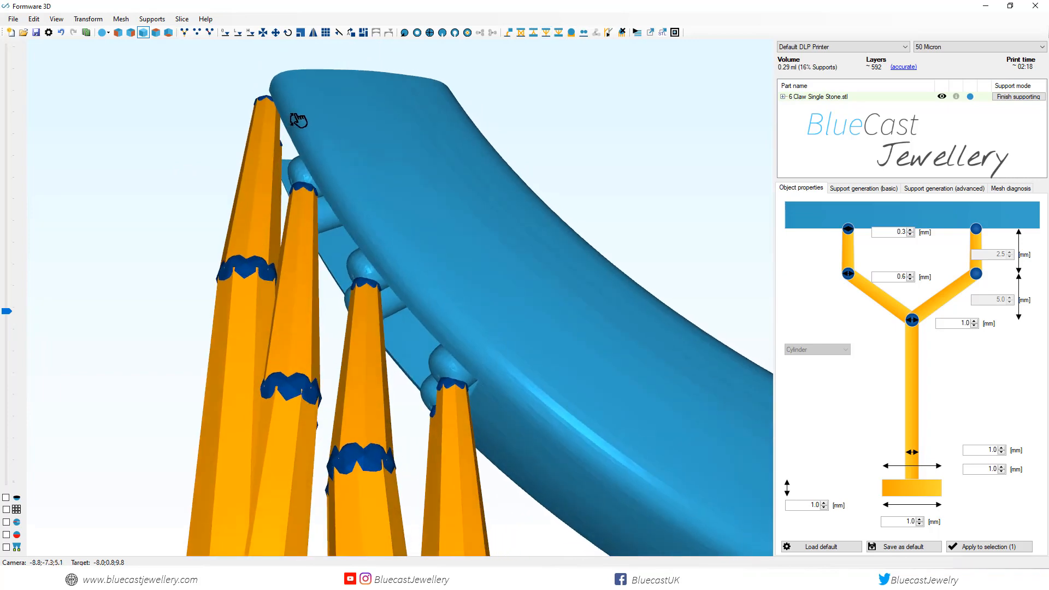
Step: Add further tree supports along the band, then select one column and reposition it with the gizmo
click(546, 32)
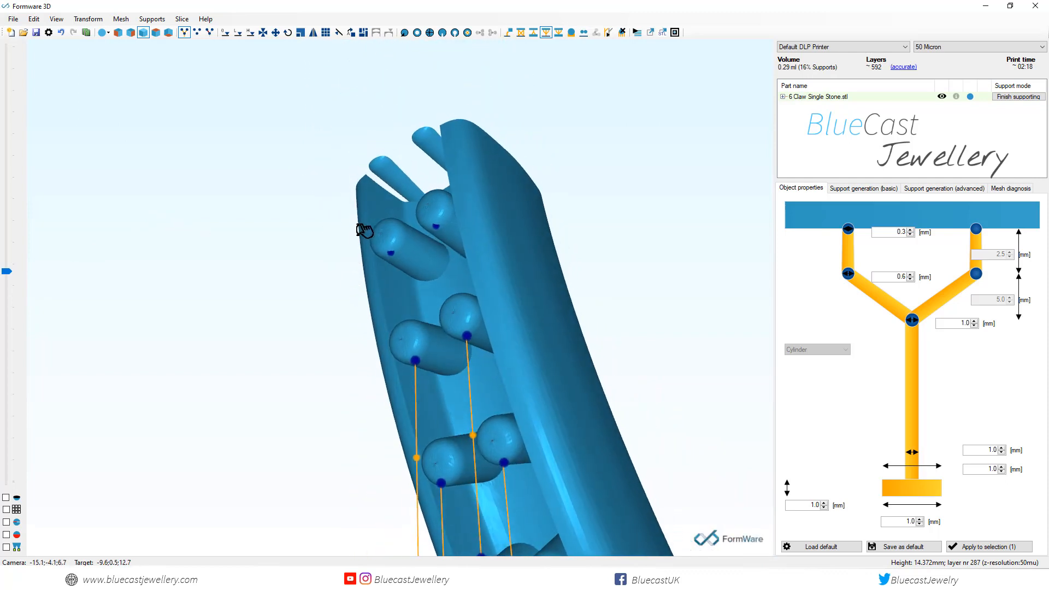
drag(362, 227, 312, 291)
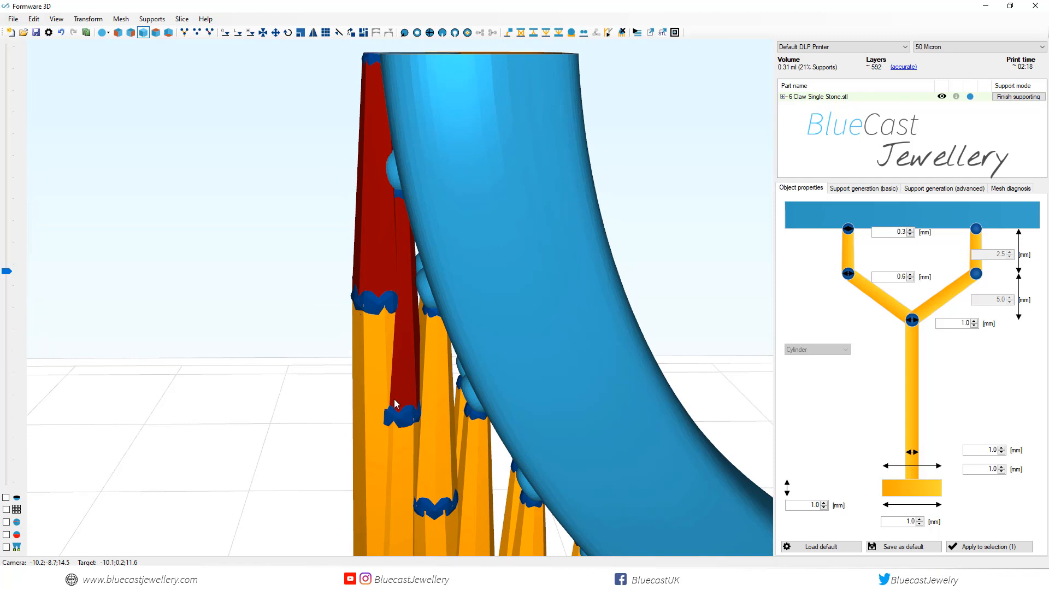
click(395, 412)
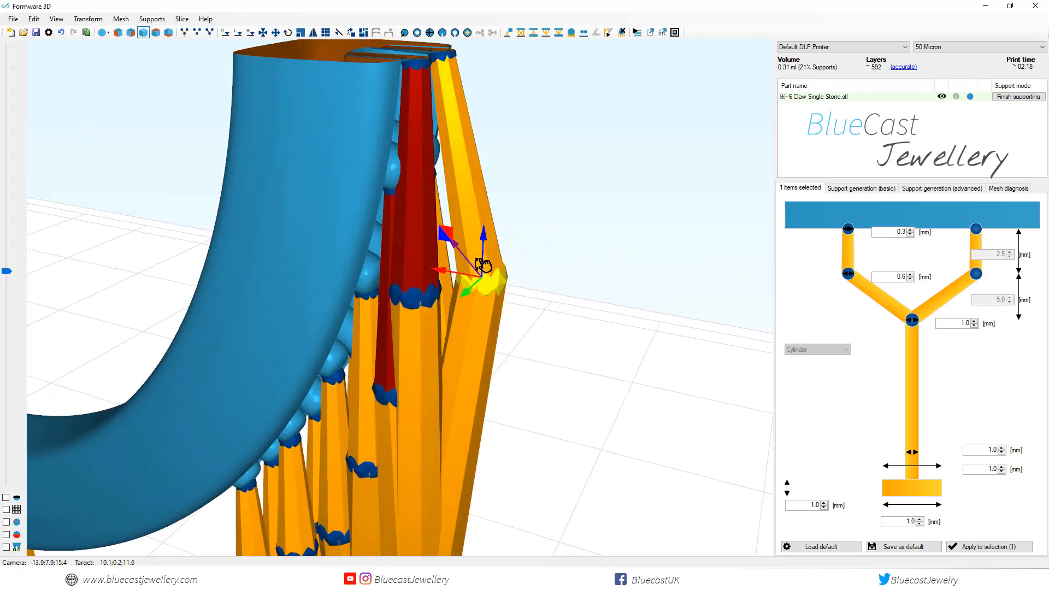
drag(482, 261, 381, 287)
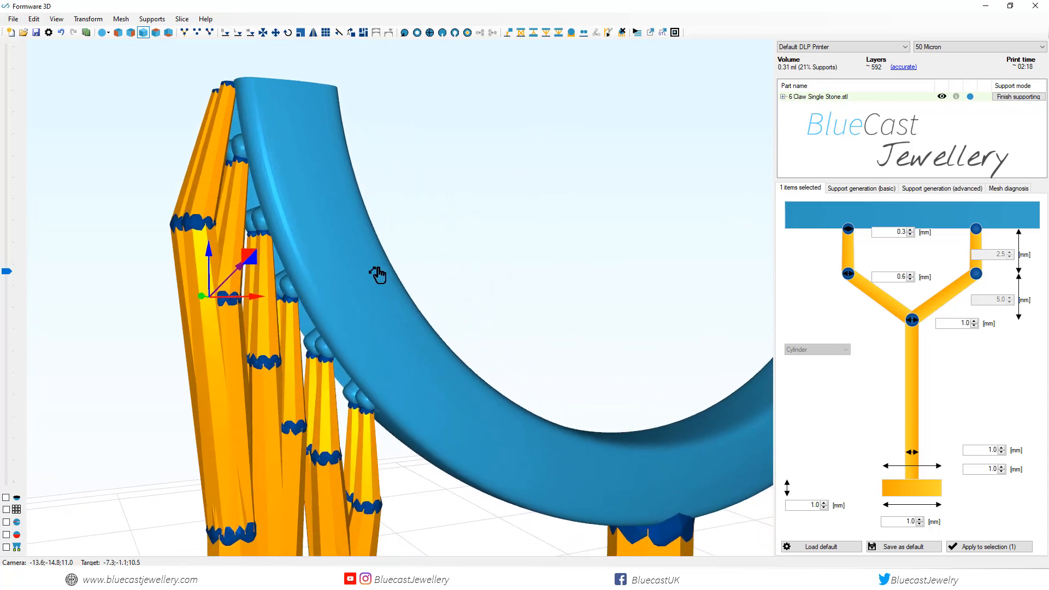
Step: Add tree supports on the other side of the band, bringing support volume to about 31%
drag(378, 274, 495, 279)
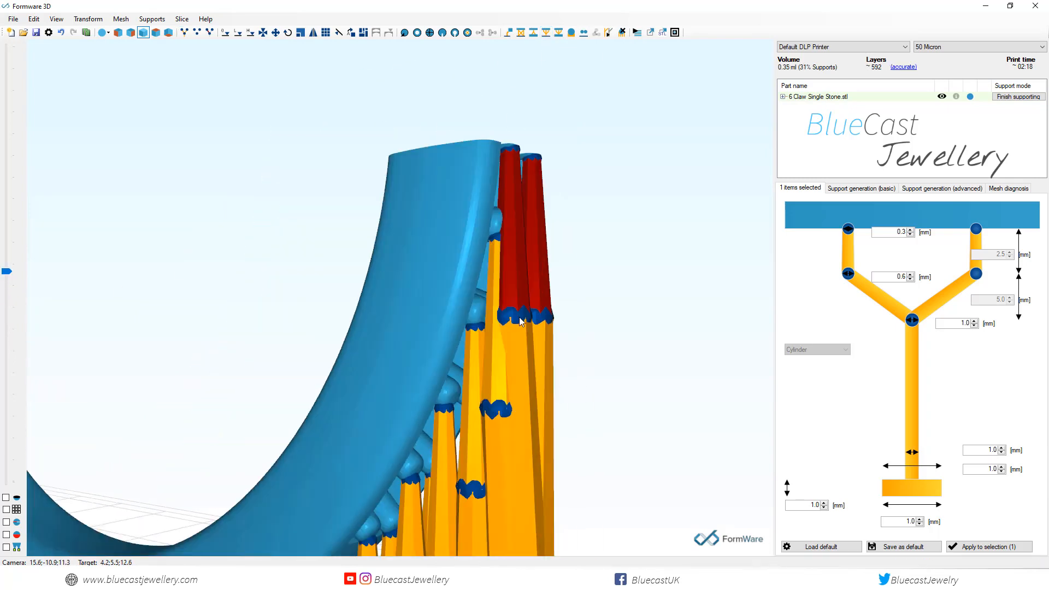
drag(523, 321, 332, 377)
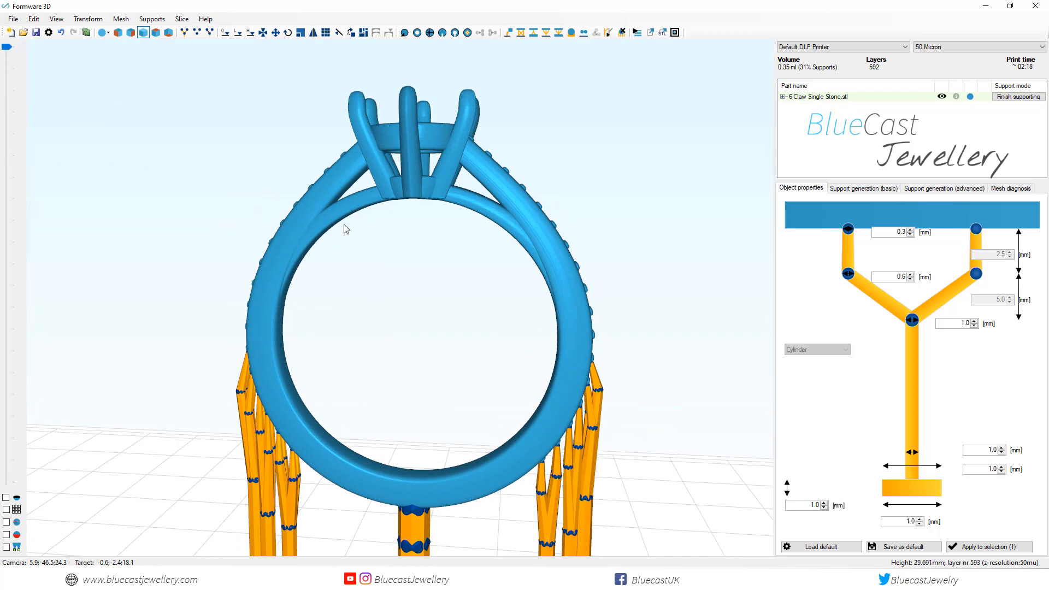
mouse_move(415, 289)
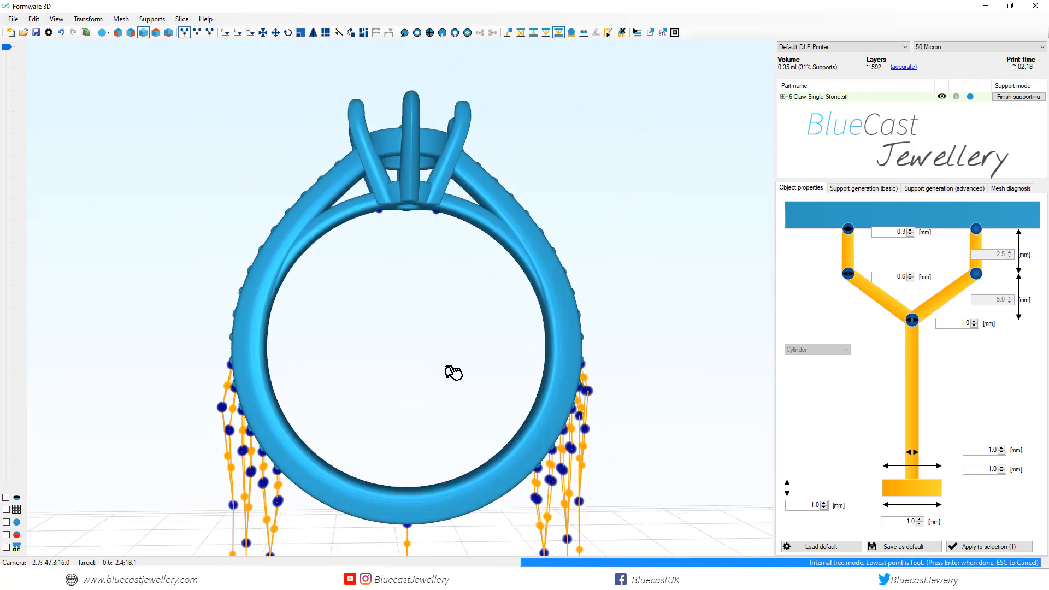
Step: Place a forked internal support from the inner band up under the claw setting and inspect it from several angles
drag(454, 371, 412, 365)
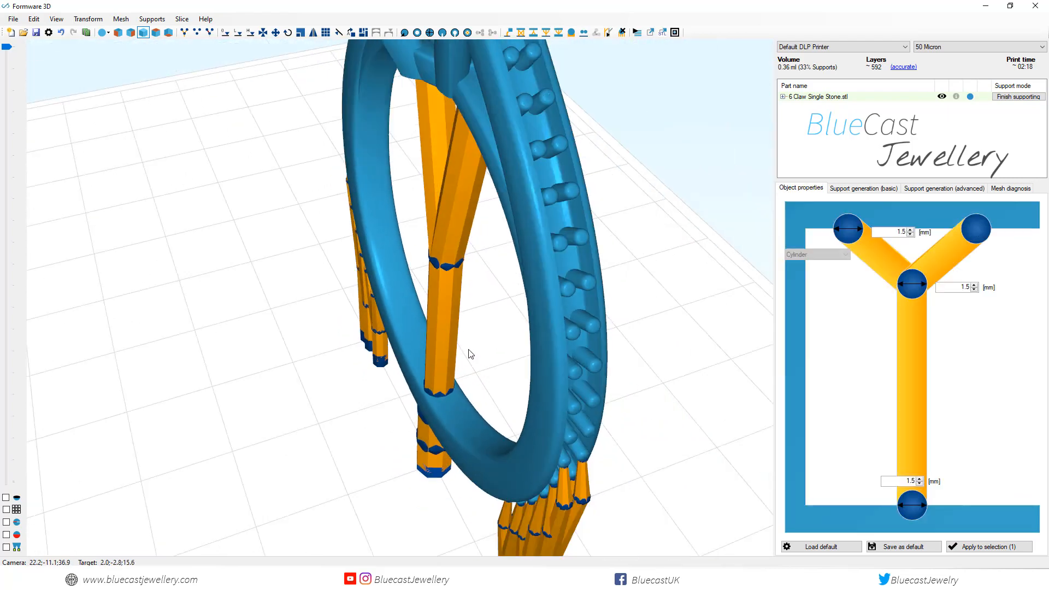
drag(469, 354, 559, 307)
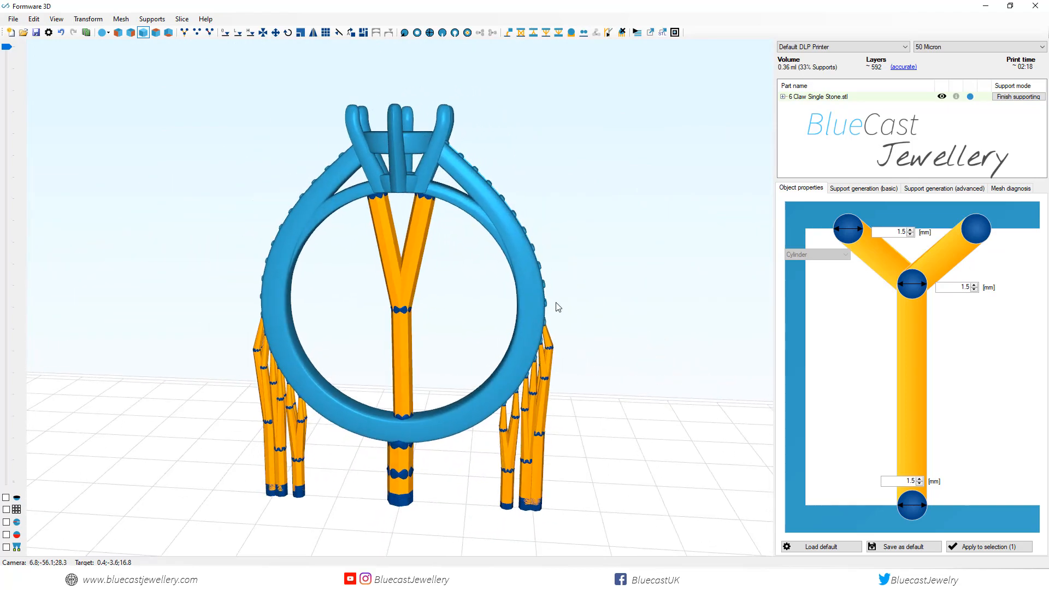
mouse_move(448, 296)
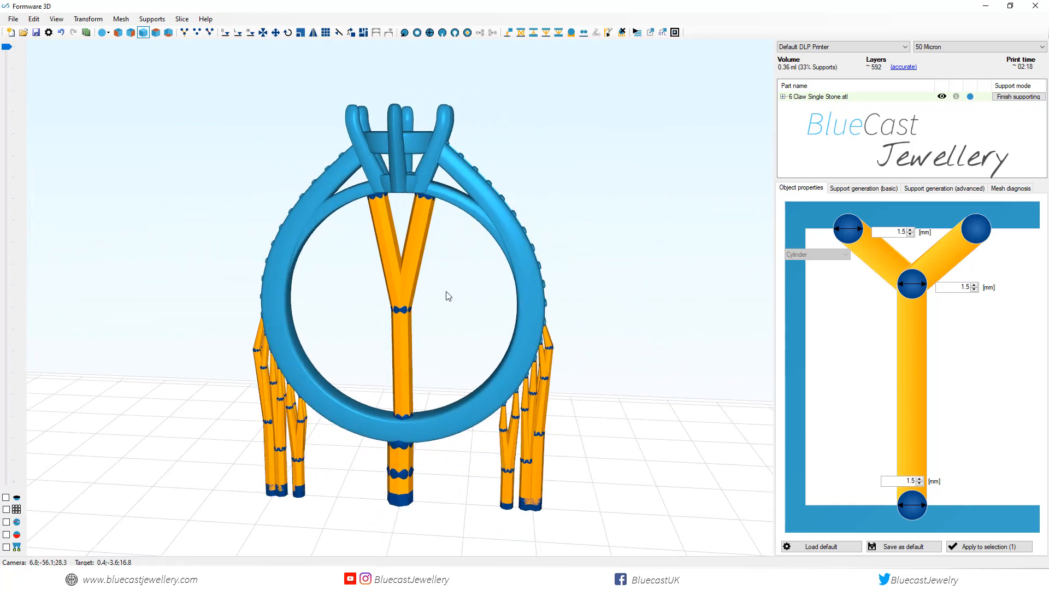
drag(448, 297, 524, 236)
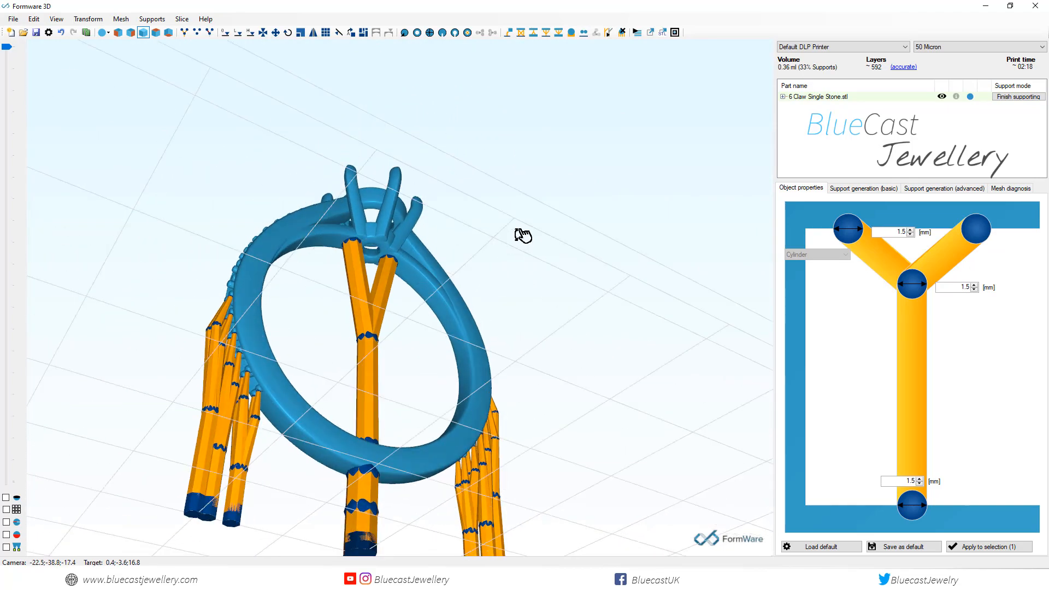
drag(522, 233, 495, 321)
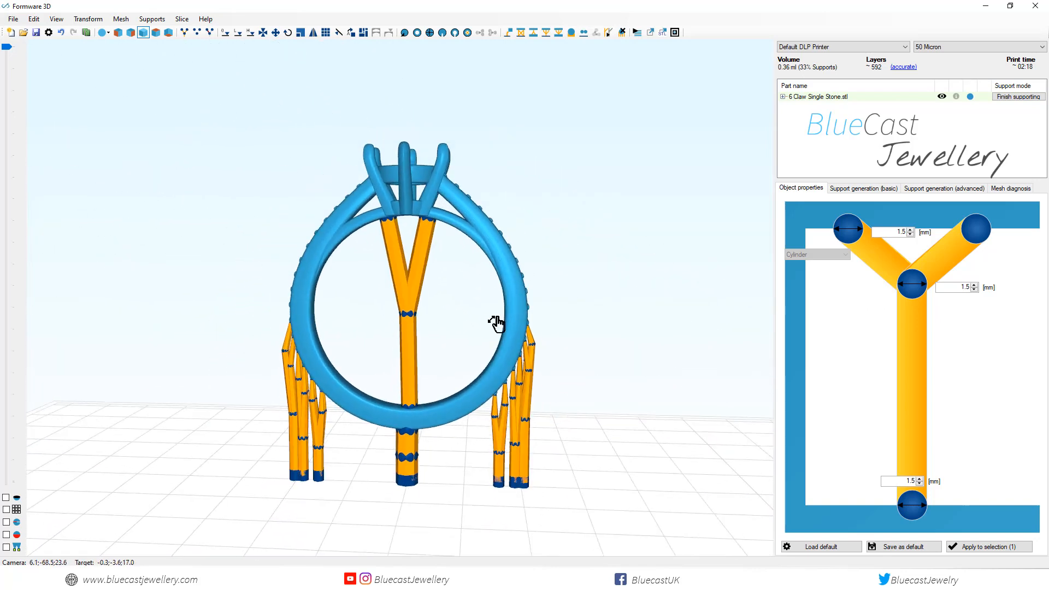
drag(495, 322, 394, 201)
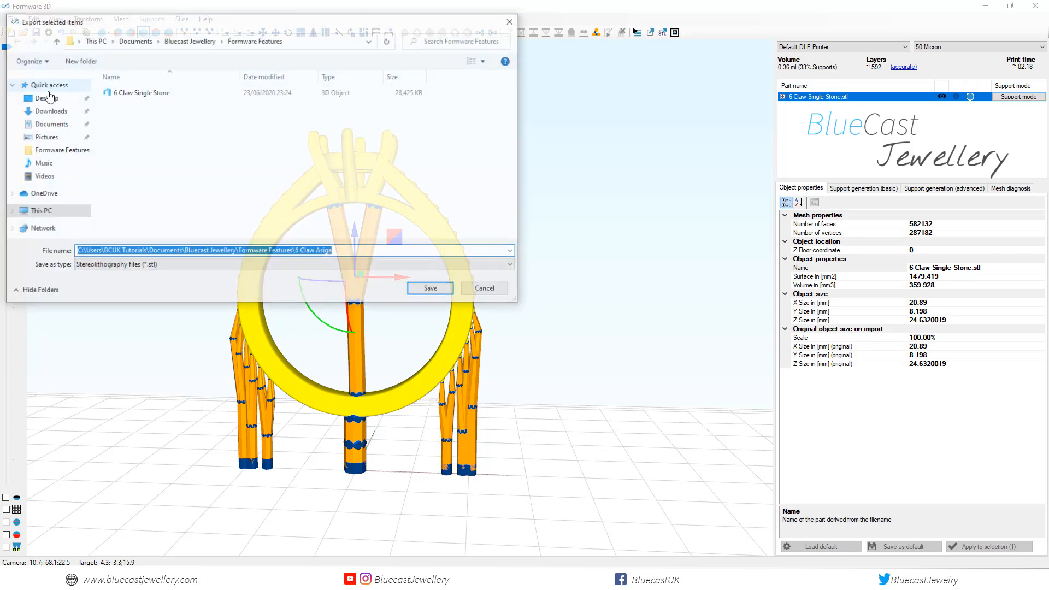
Step: Name the export '6 Claw Asiga' and save it
text(6 Claw Asig)
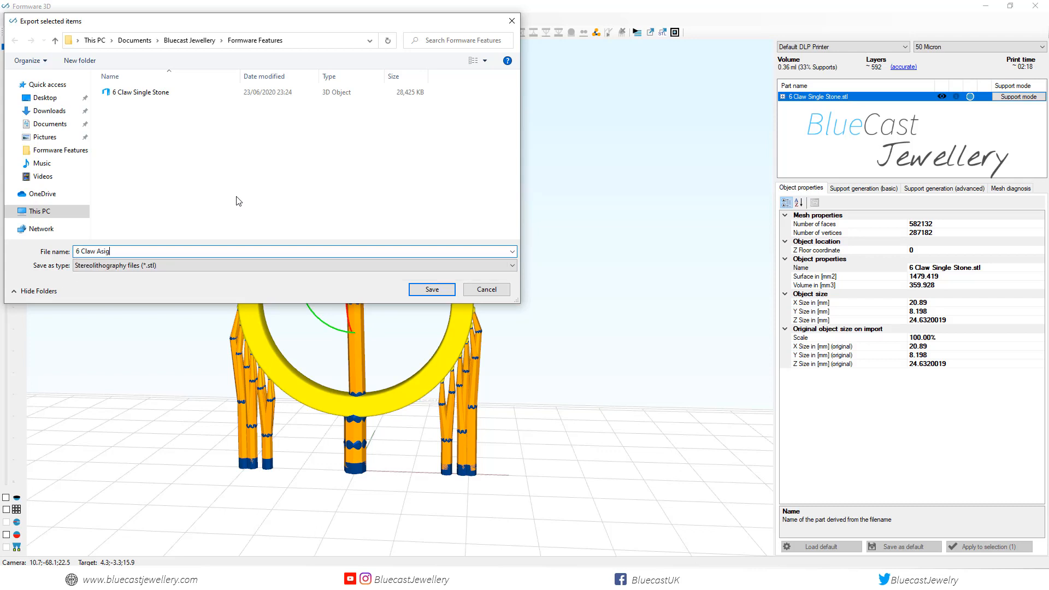
text(a)
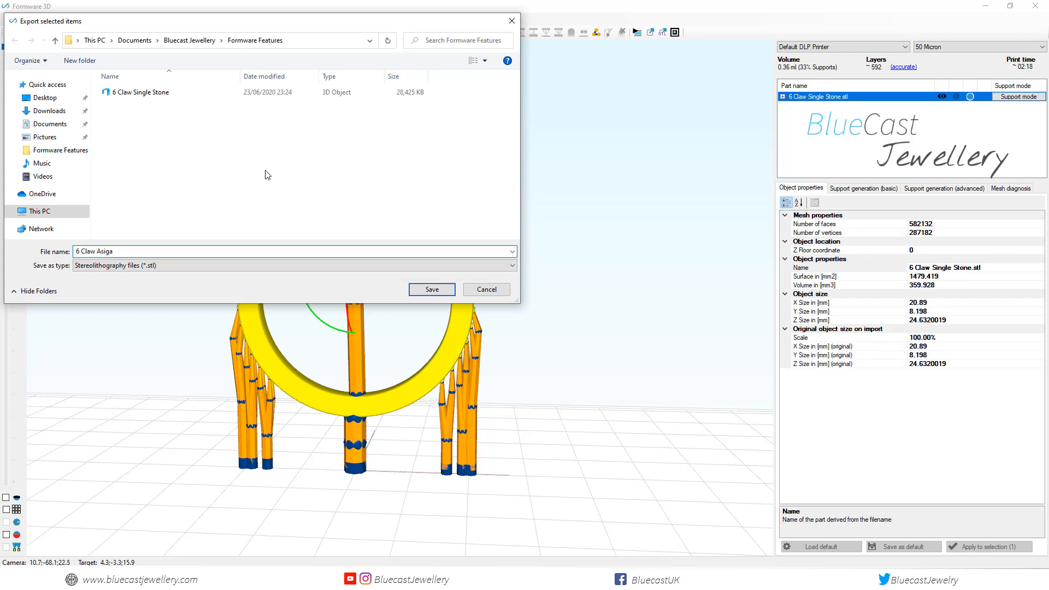
click(430, 288)
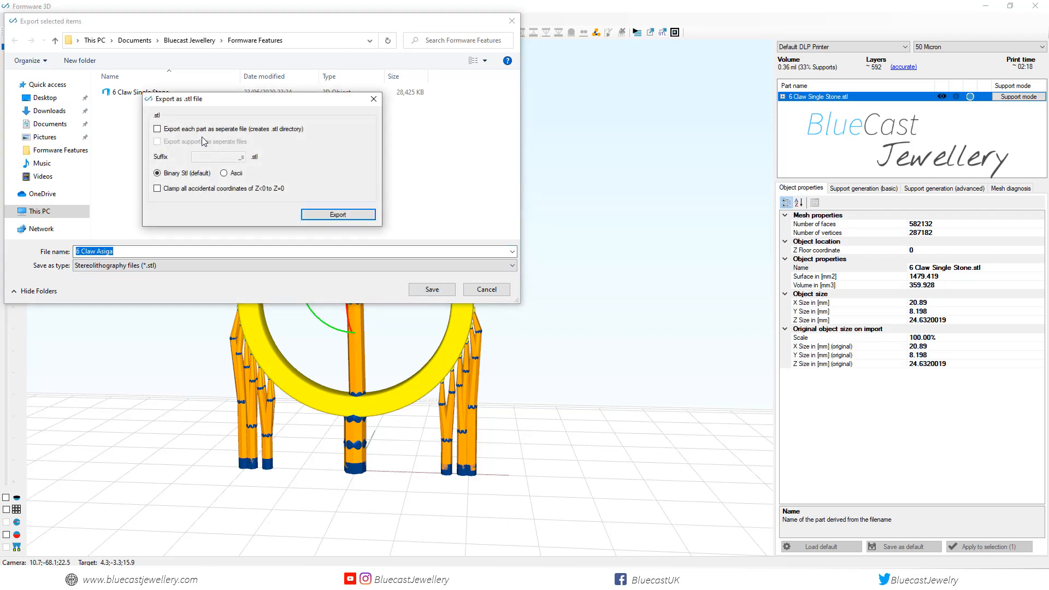
Step: Export with each part and the supports written to separate STL files
click(157, 129)
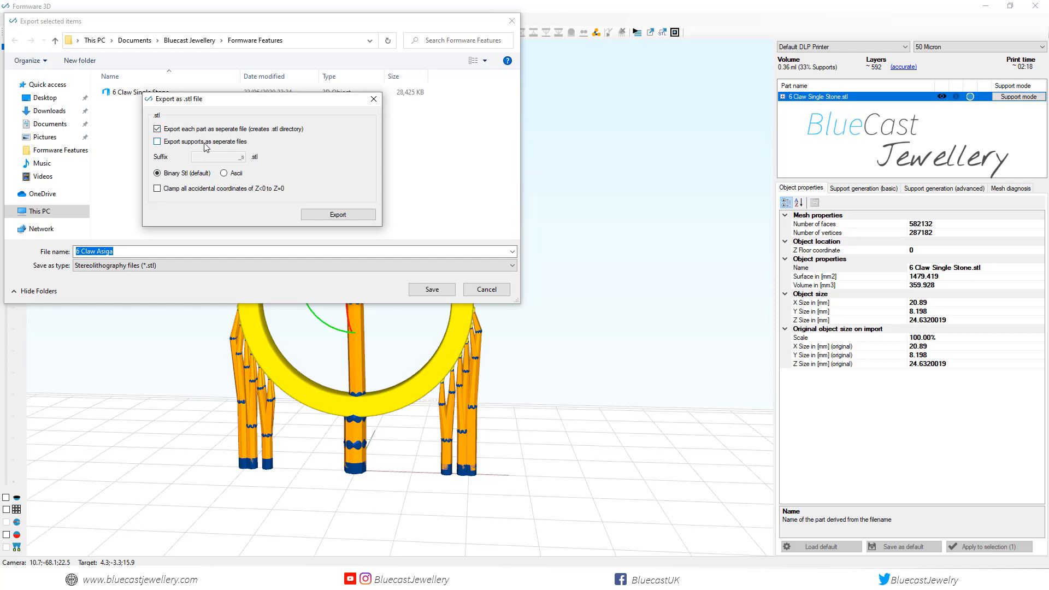
click(157, 141)
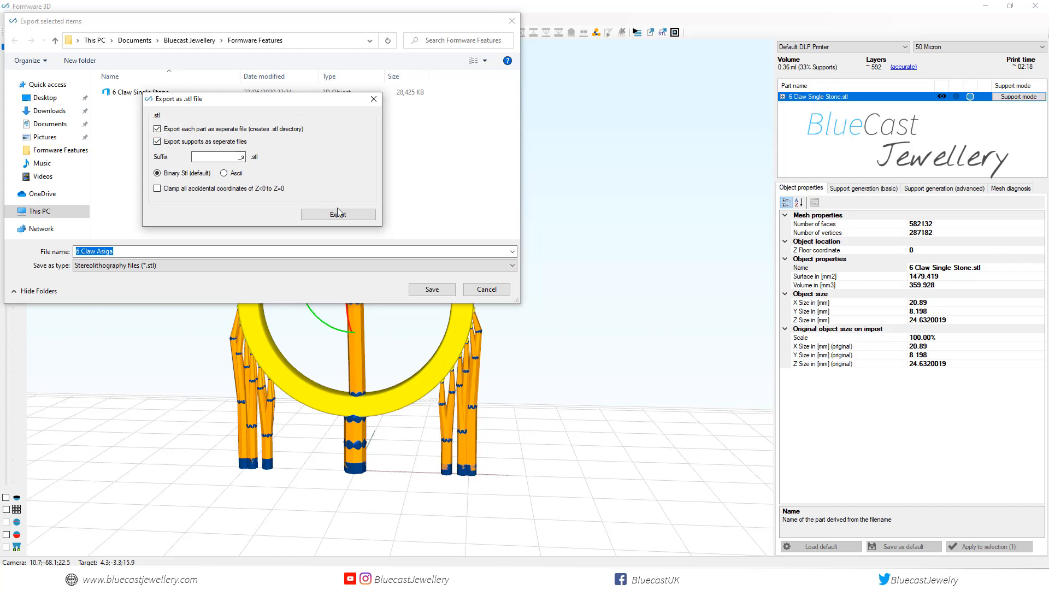
click(337, 215)
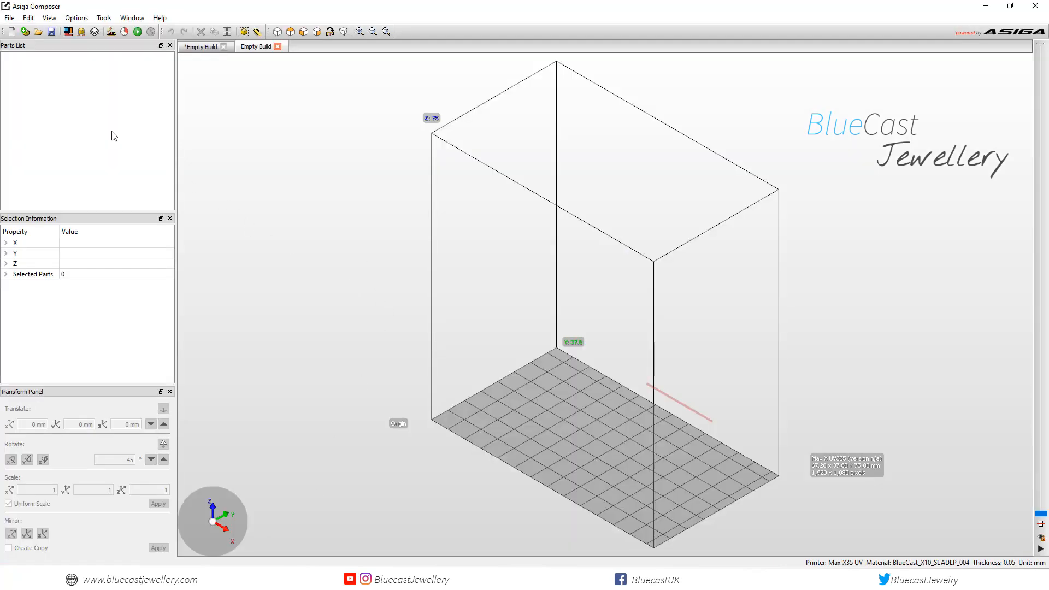
Step: Add parts to the empty build, choosing the 6 Claw Single Stone ring model
right_click(114, 133)
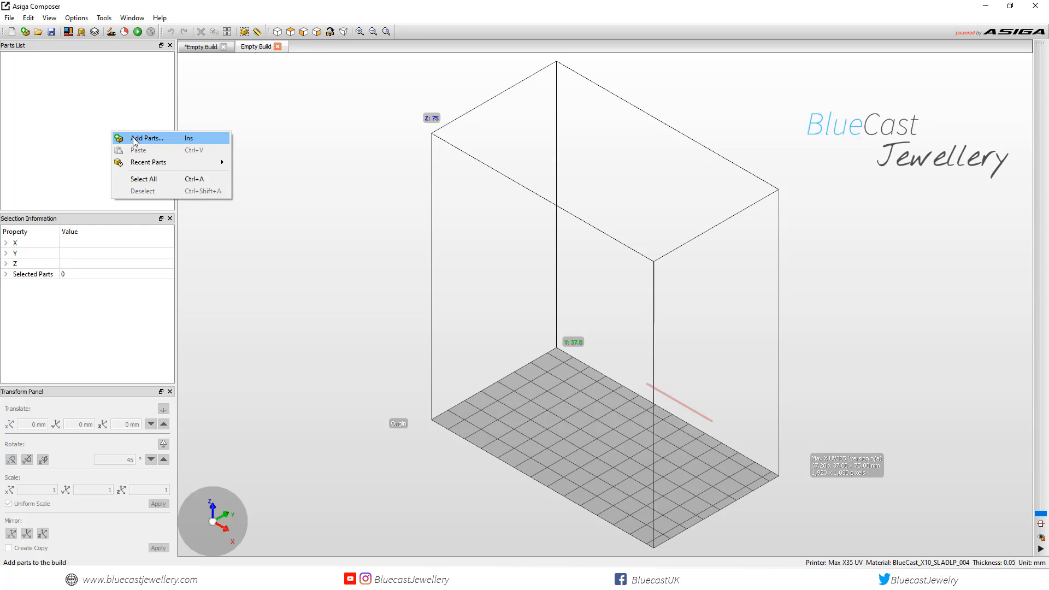
click(145, 139)
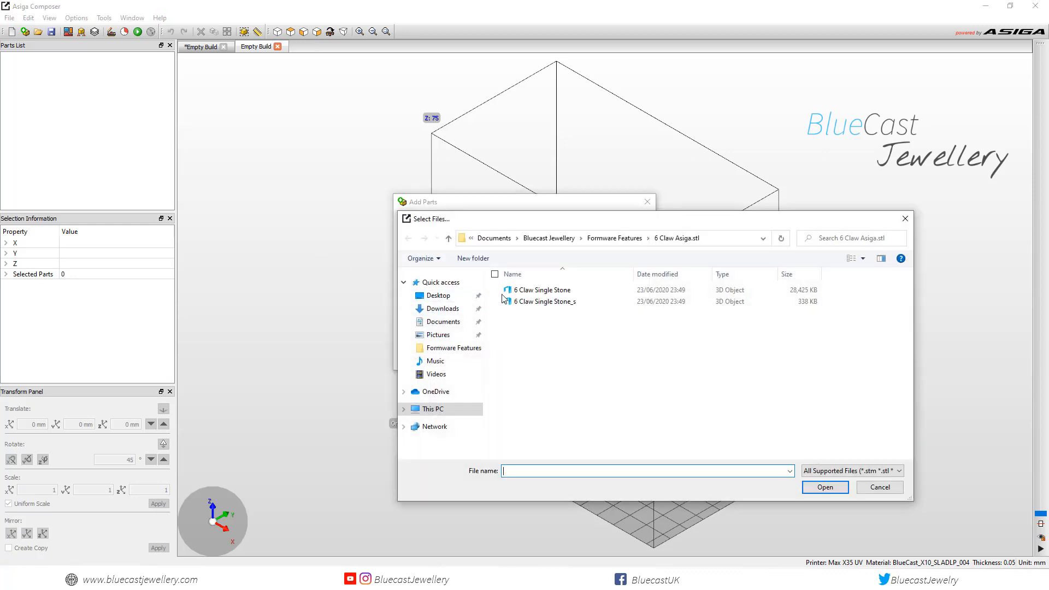
click(542, 290)
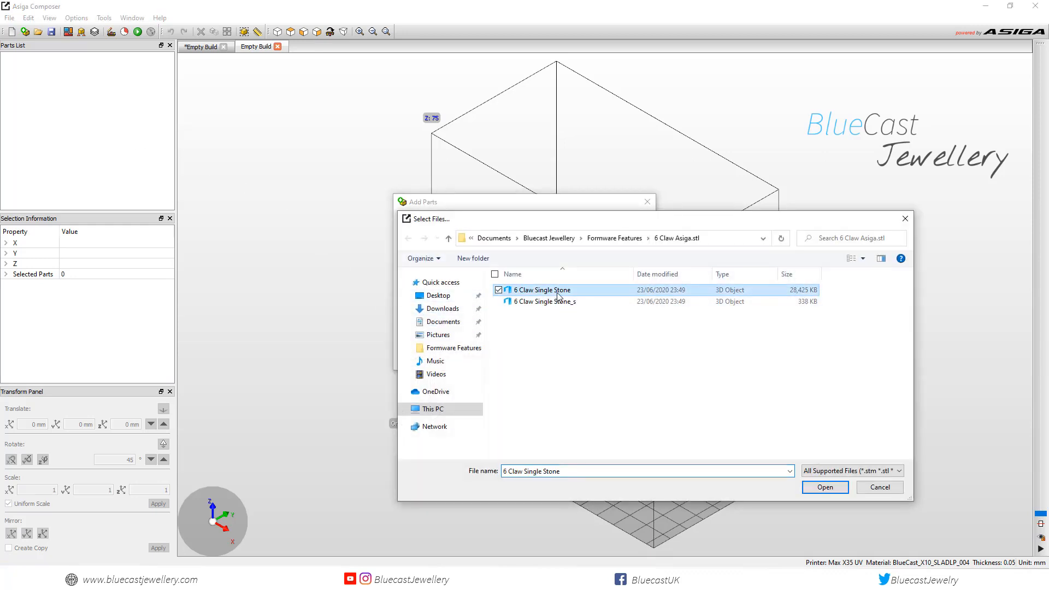
click(824, 488)
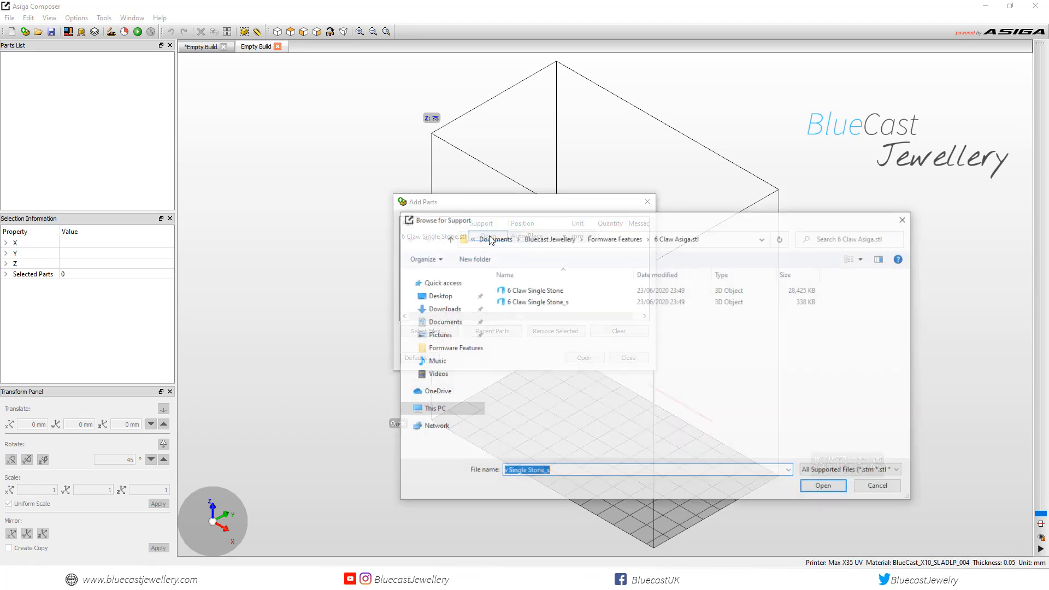
Step: Attach the matching support file 6 Claw Single Stone_s and load both onto the platform
click(538, 302)
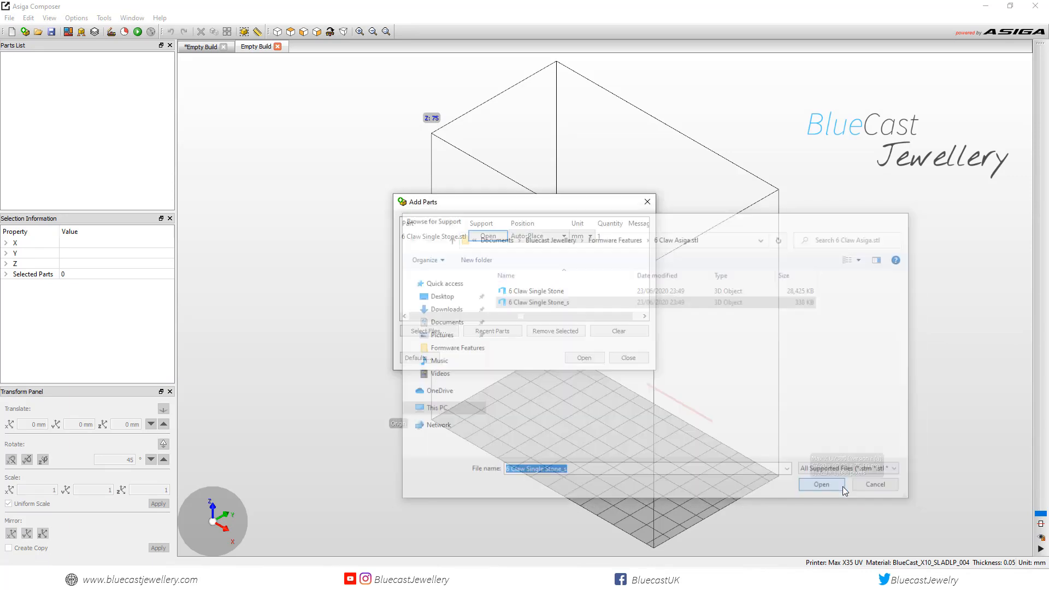
click(821, 484)
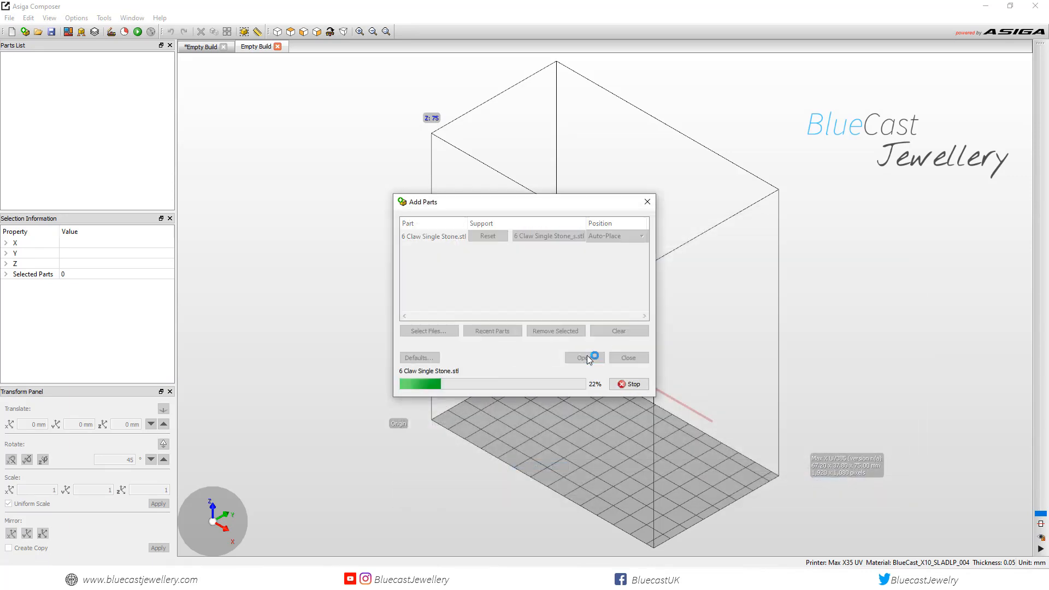
click(583, 358)
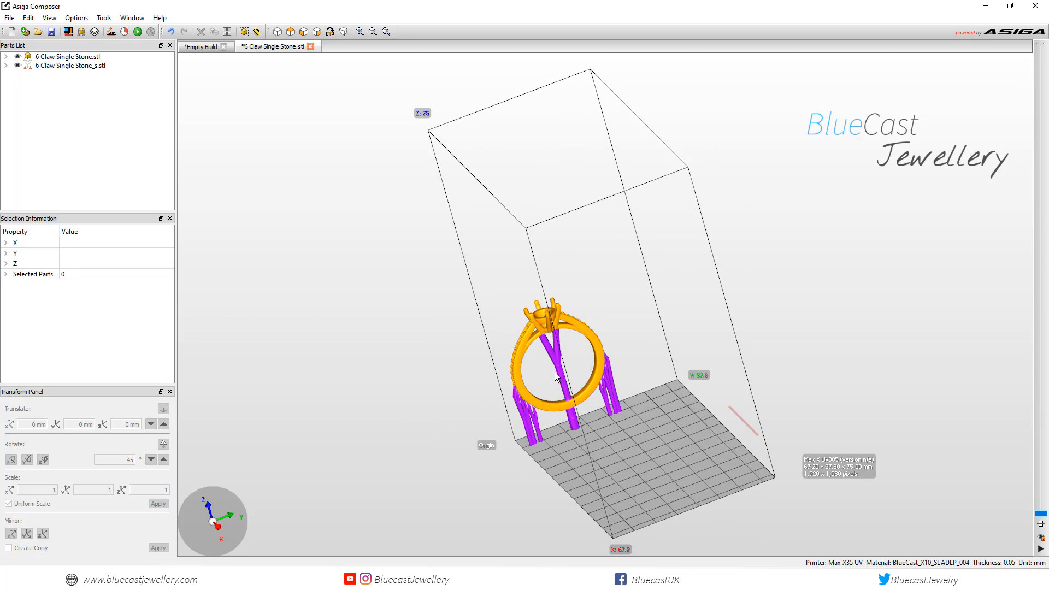
mouse_move(536, 362)
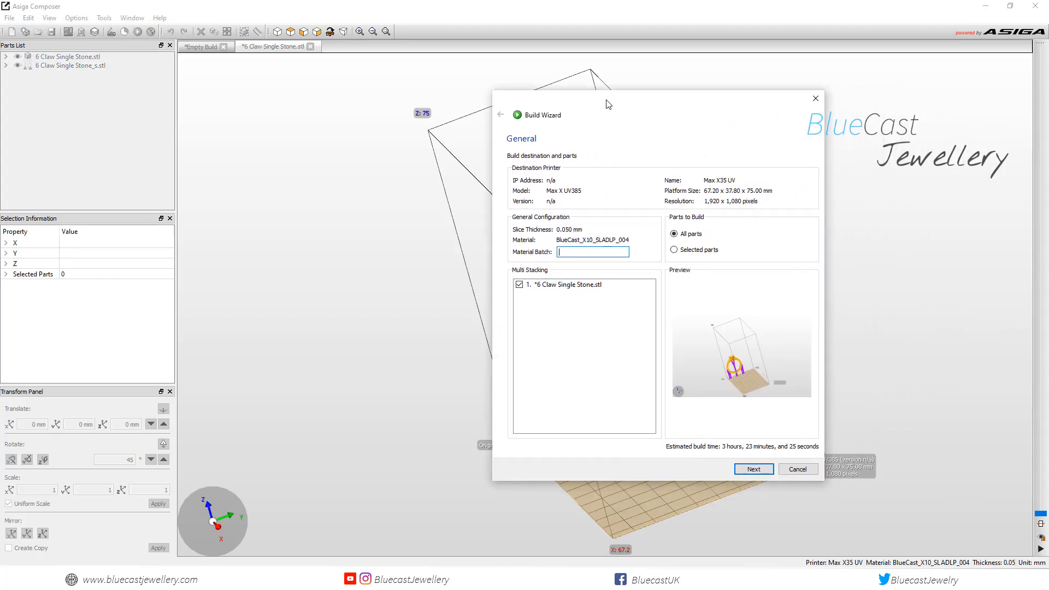
Step: Advance the Build Wizard from the General page to the Parameters page
click(753, 468)
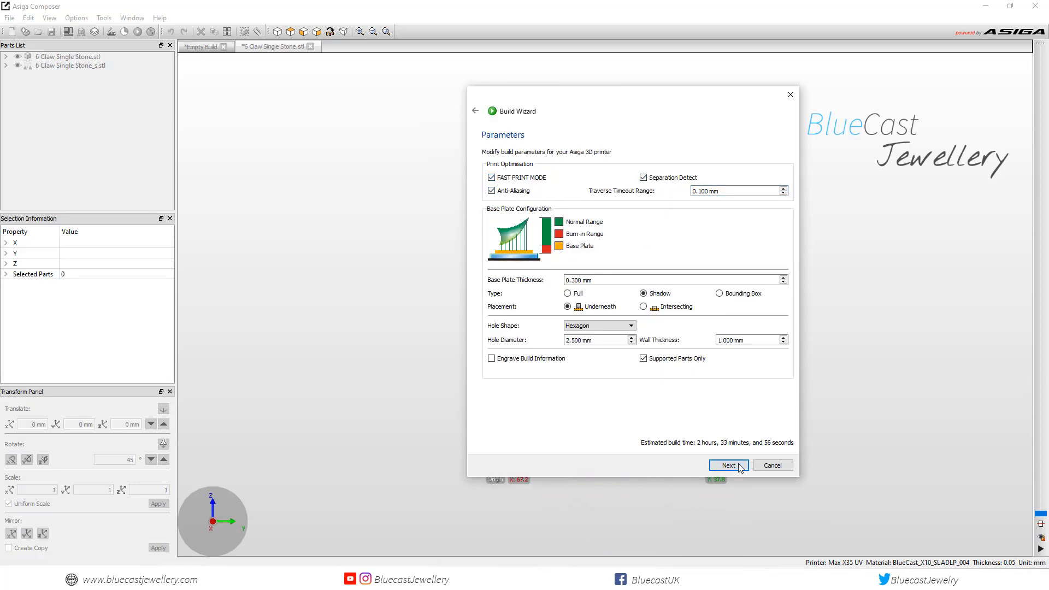
Step: Reach Advanced Parameters and begin raising the burn-in Support Exposure above 120
click(729, 466)
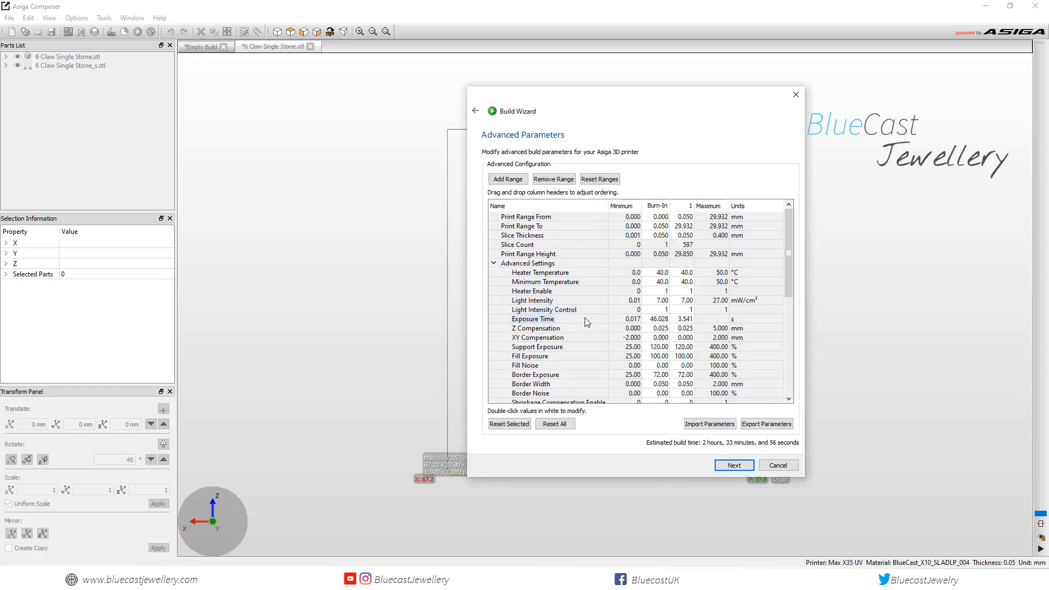
scroll(down, 3)
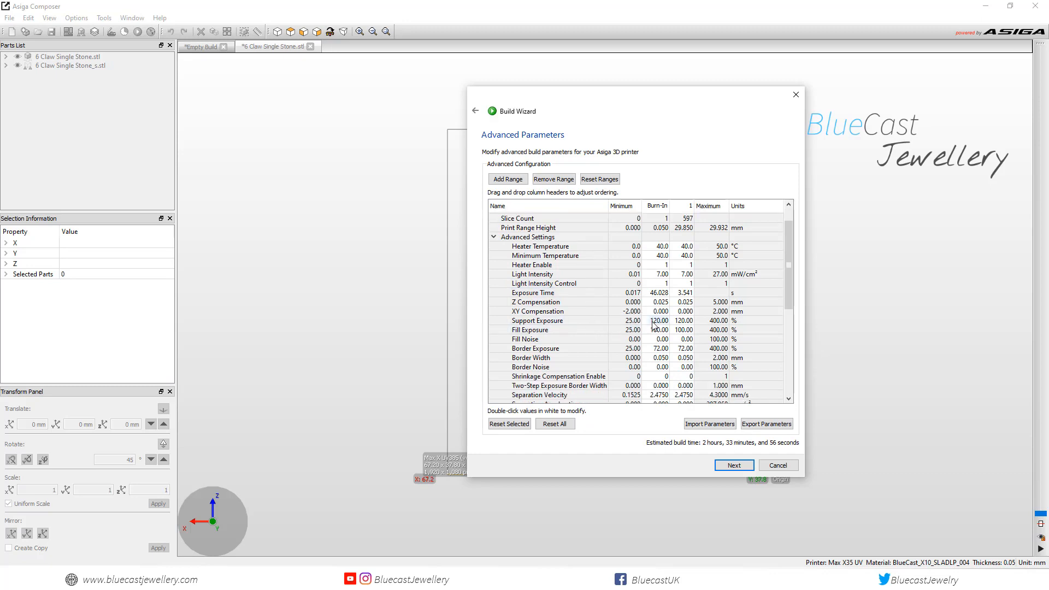
double_click(658, 320)
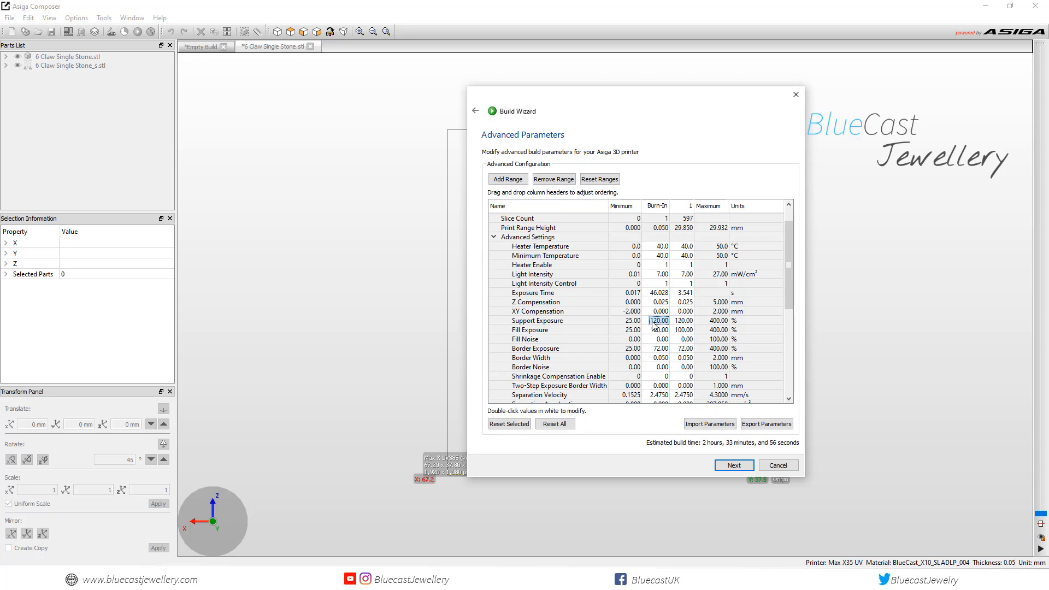
mouse_move(670, 327)
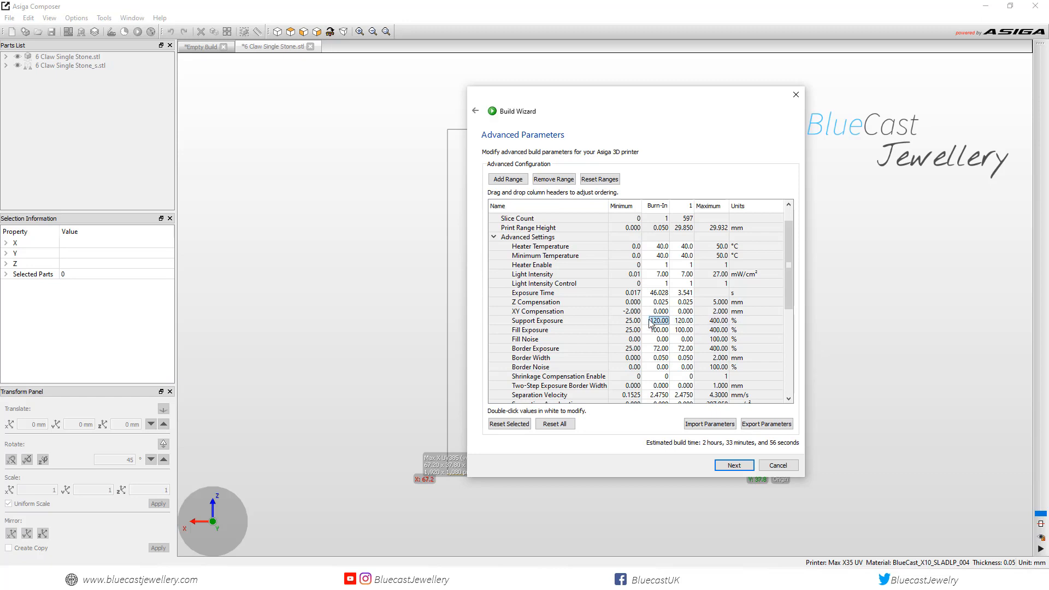
text(2)
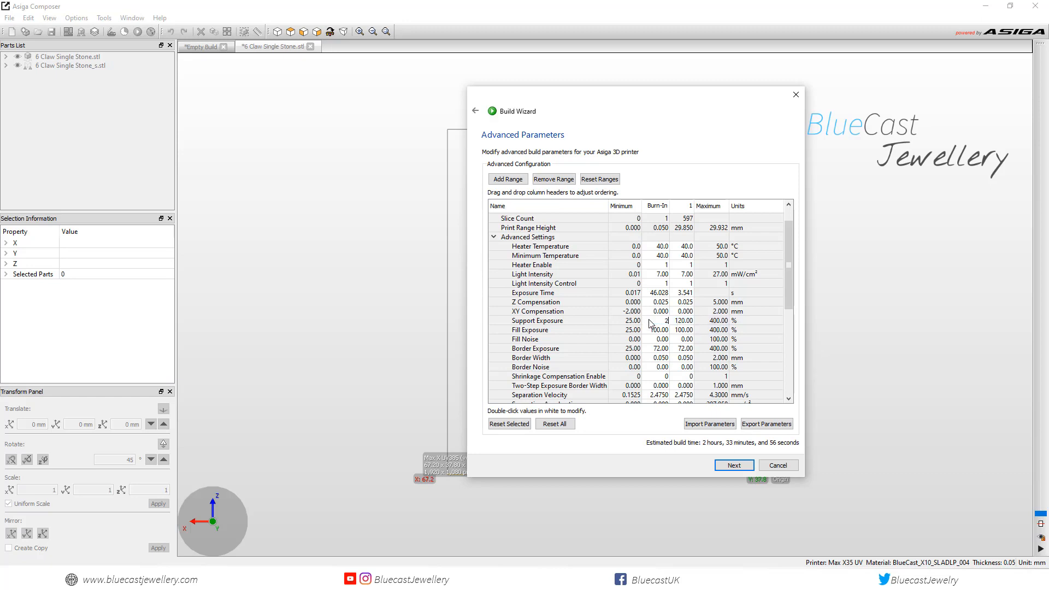